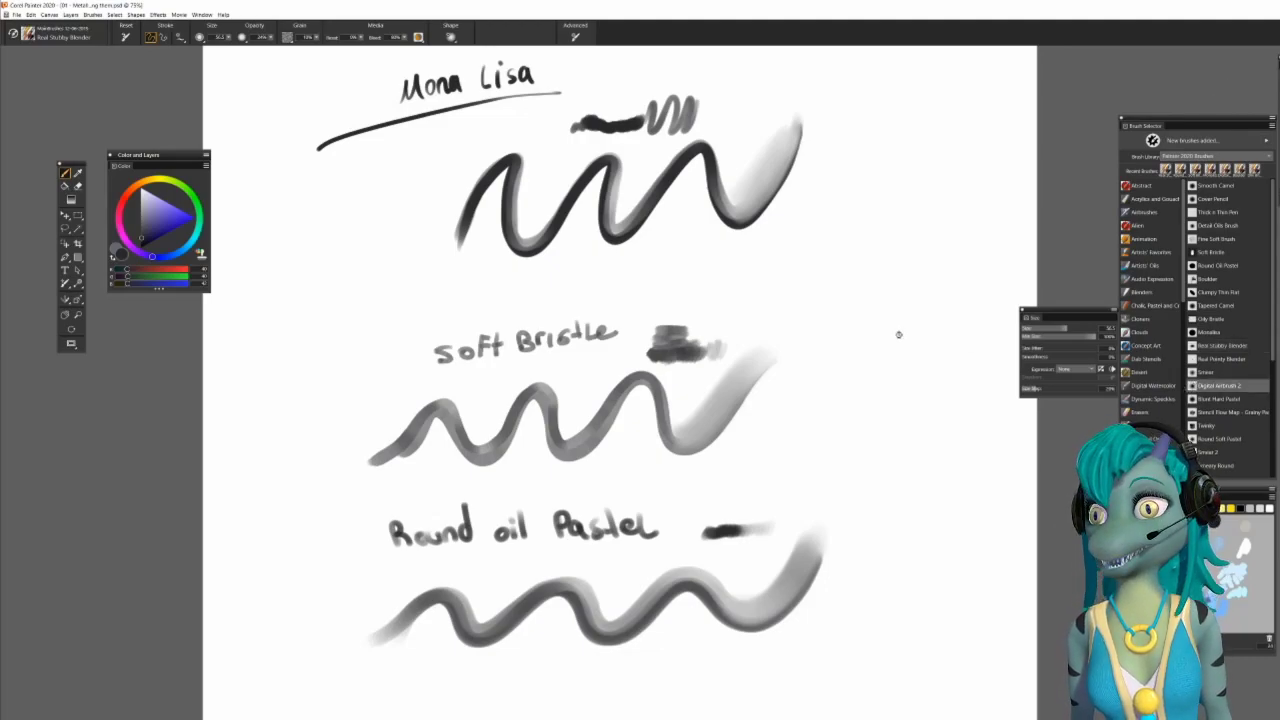
# Step: Dab a soft gray test mark with the current brush beside the three wavy samples
pyautogui.click(1218, 386)
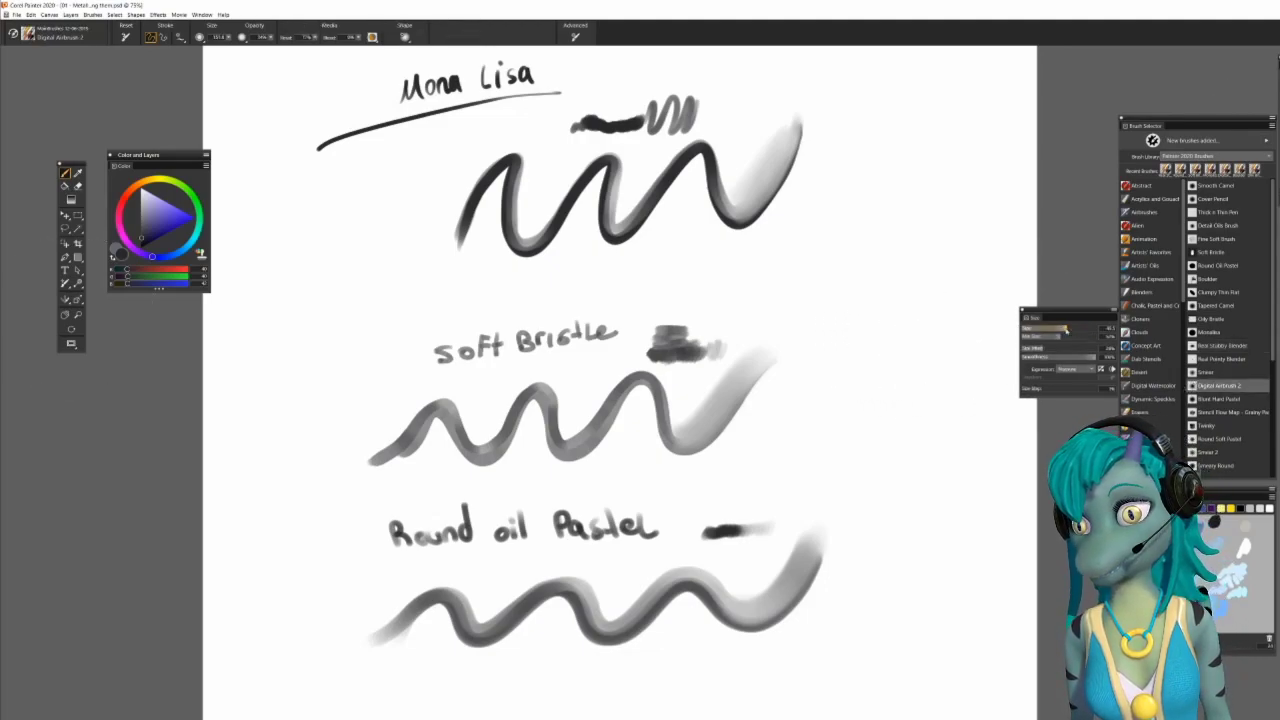
pyautogui.moveTo(908, 262)
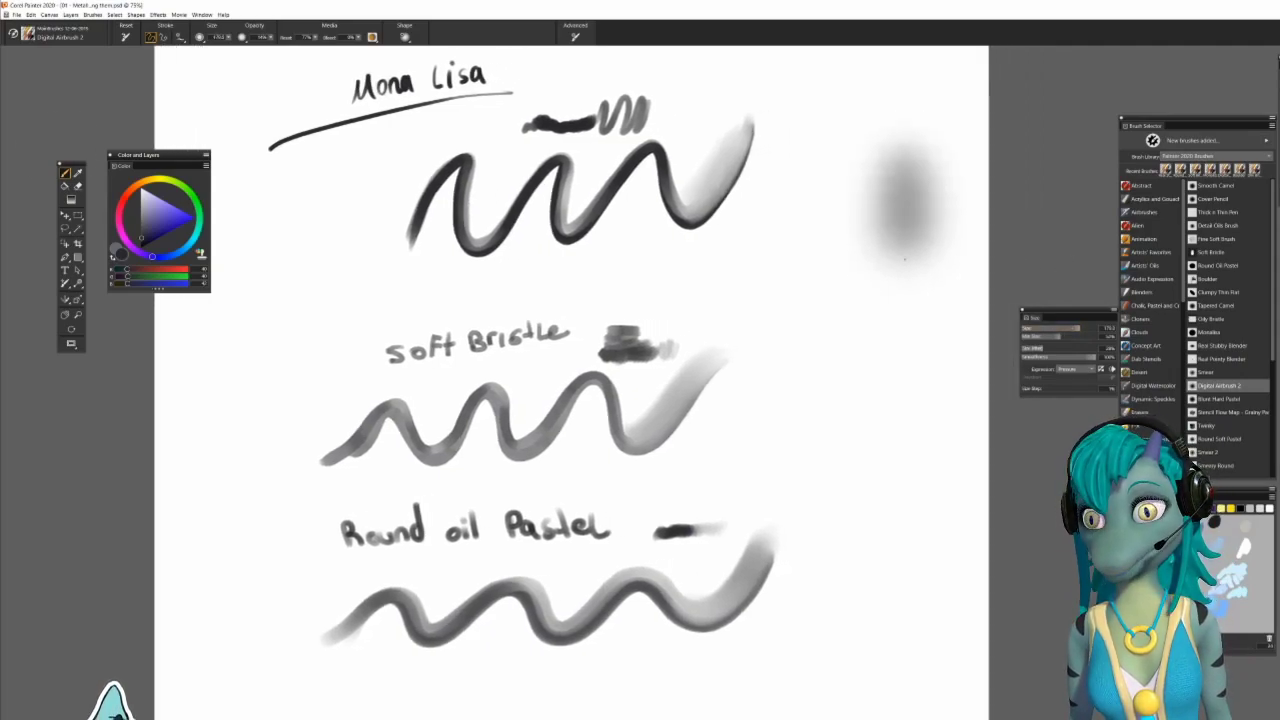
pyautogui.moveTo(900, 160); pyautogui.dragTo(900, 500)
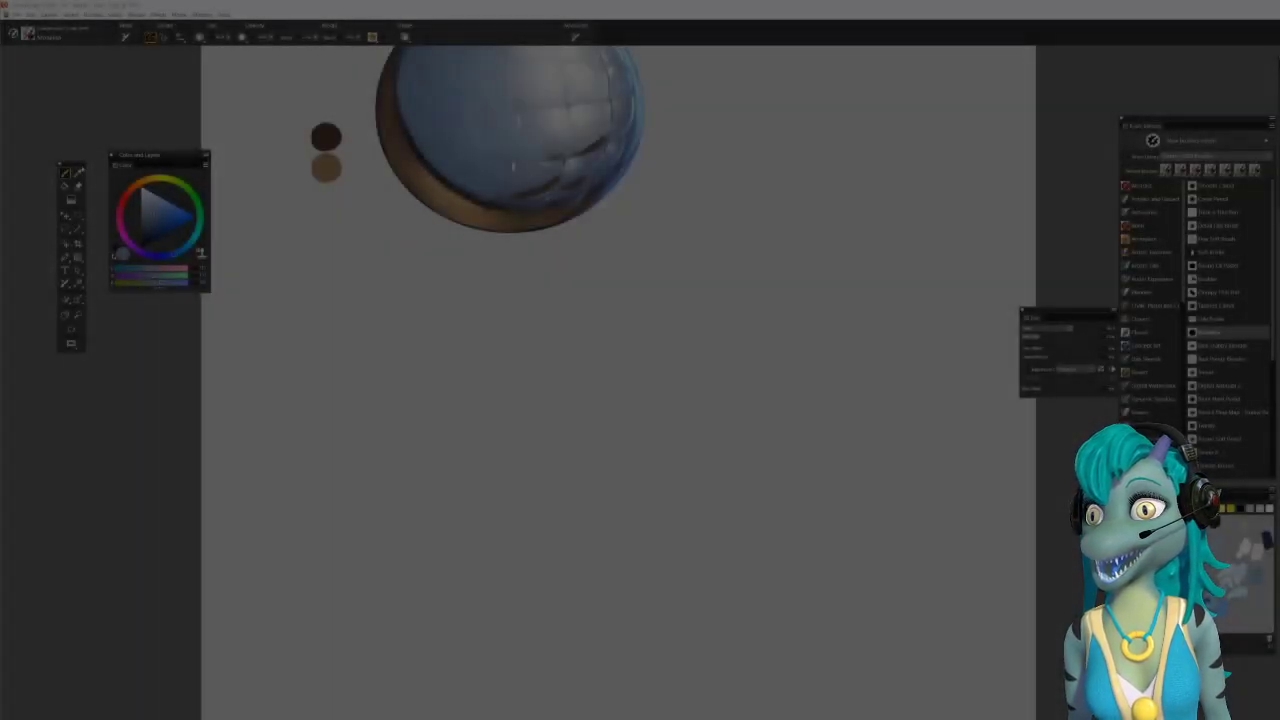
# Step: Draw long diagonal blue-gray strokes rising left to right beneath the sphere
pyautogui.moveTo(330, 400); pyautogui.dragTo(830, 256)
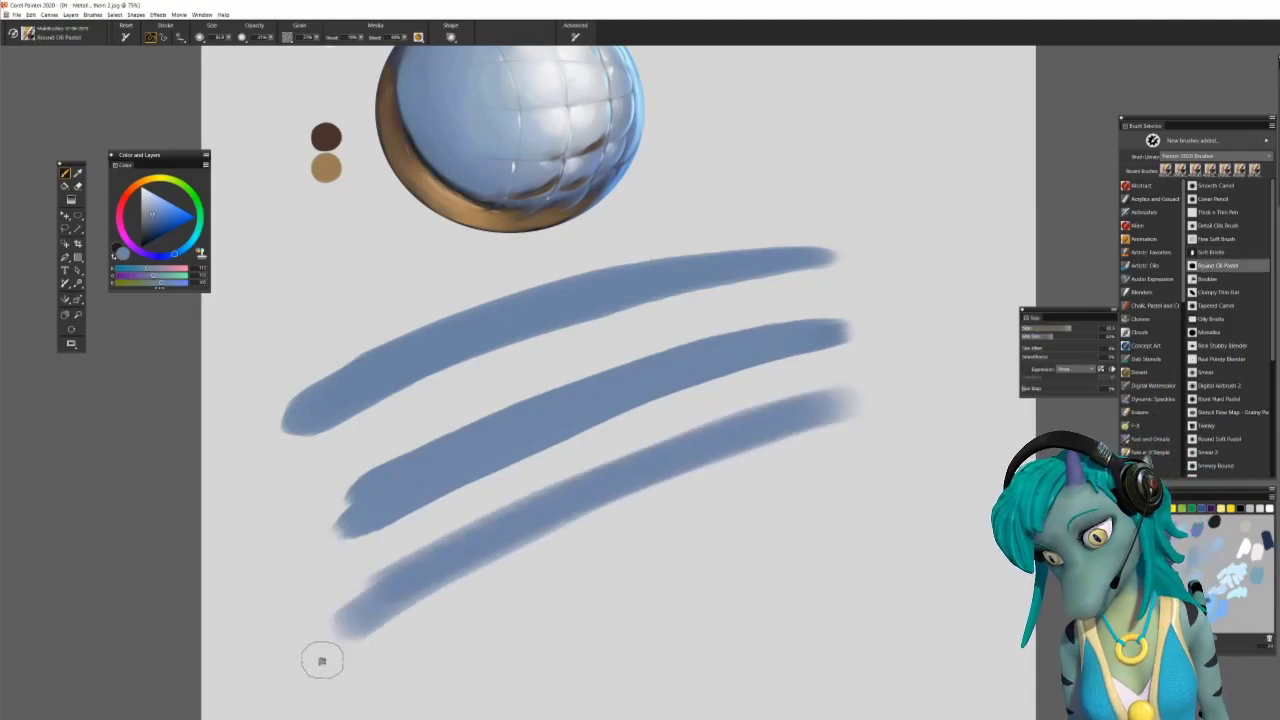
pyautogui.moveTo(324, 660); pyautogui.dragTo(856, 420)
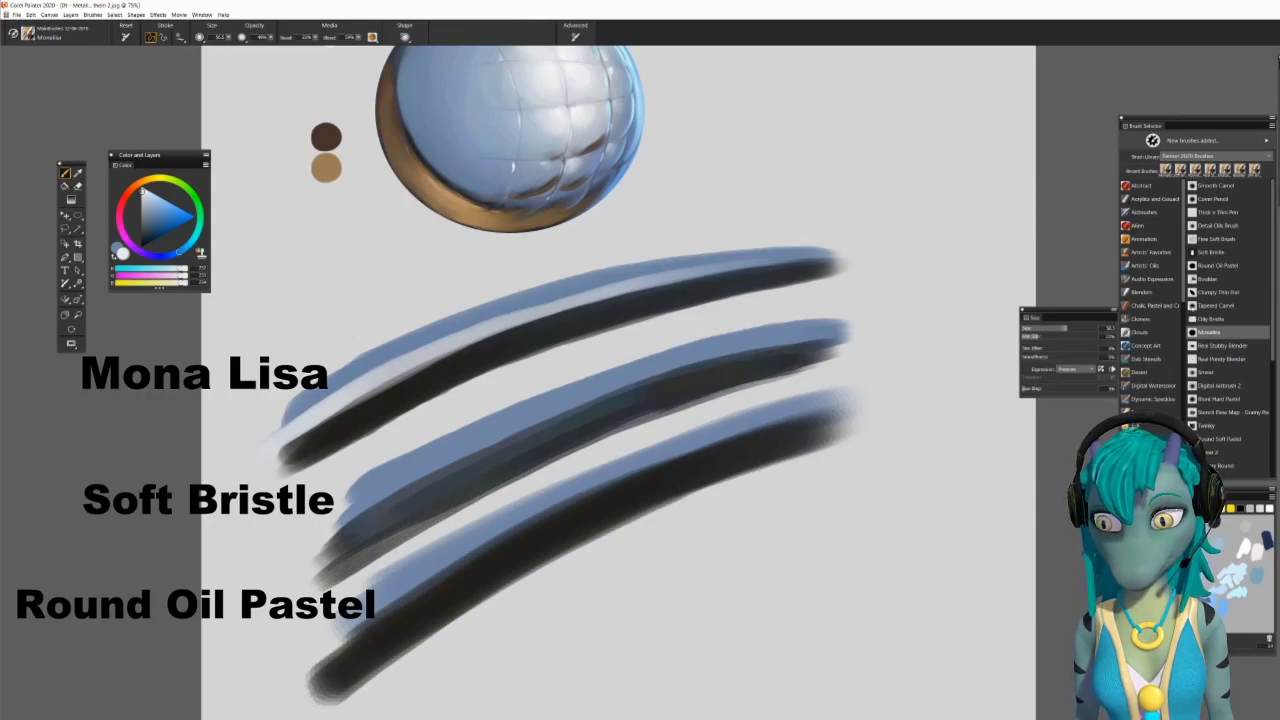
# Step: Paint white highlights along each stroke's top, then pick brown for the warm undersides
pyautogui.click(1212, 252)
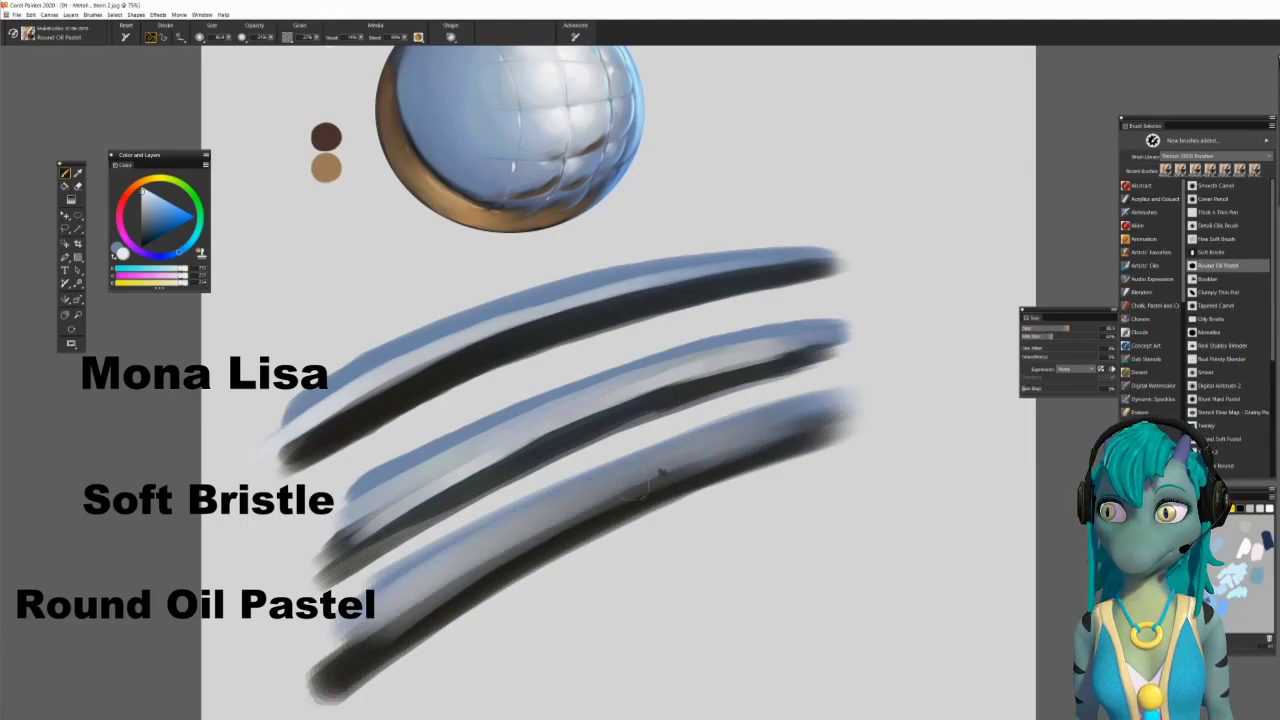
pyautogui.click(1220, 344)
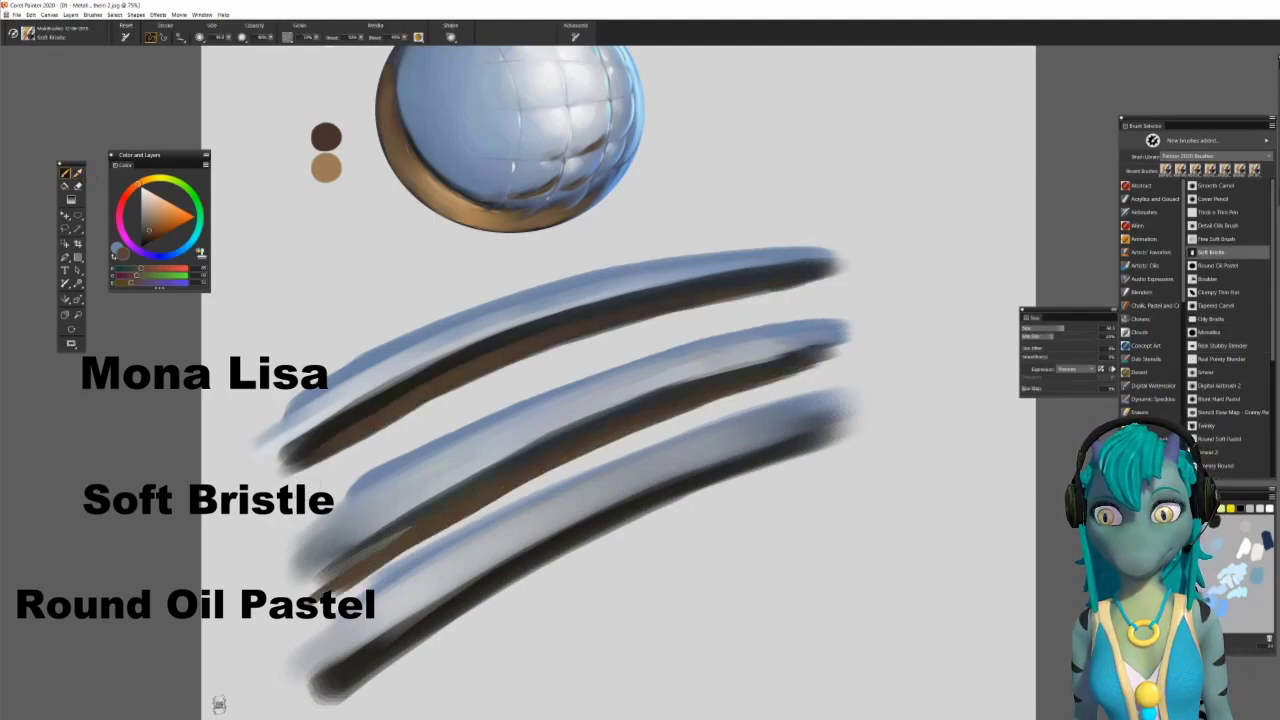
# Step: Switch brush variants while painting brown beneath each stroke's black edge
pyautogui.click(1216, 264)
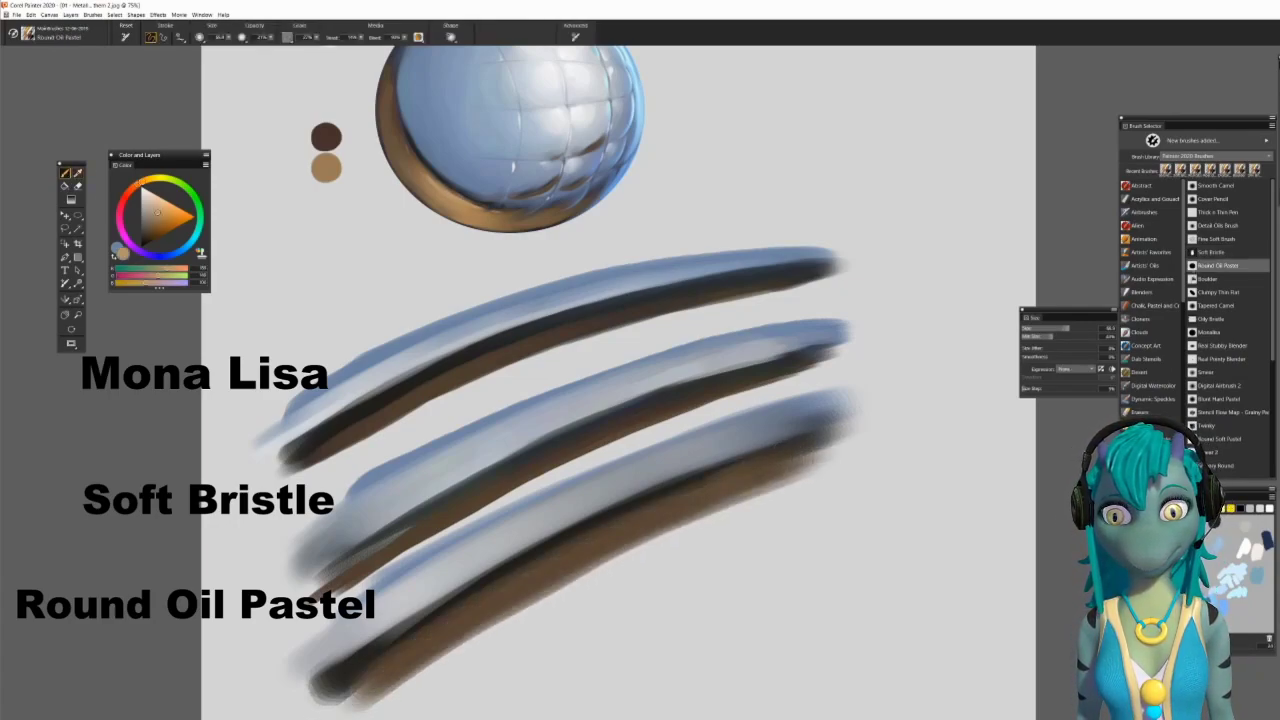
pyautogui.click(1216, 252)
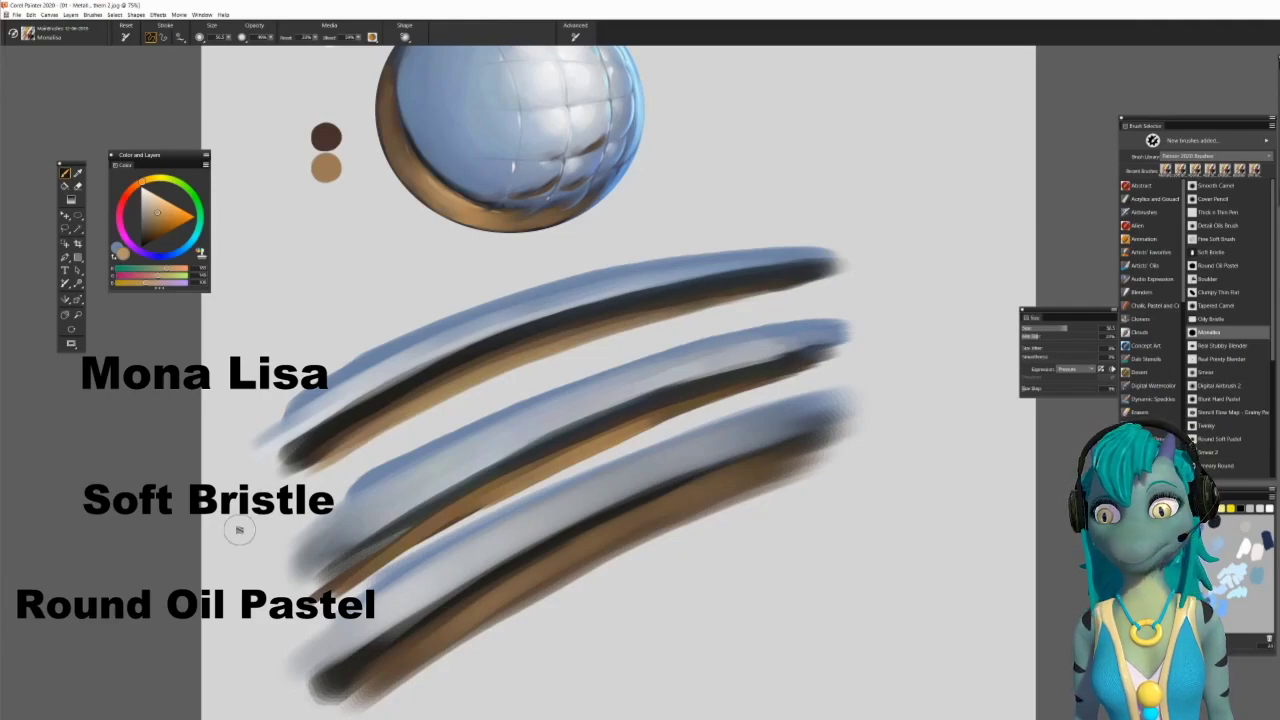
# Step: Smudge each stroke with Blenders variants until the layers read as metallic bars
pyautogui.click(1218, 384)
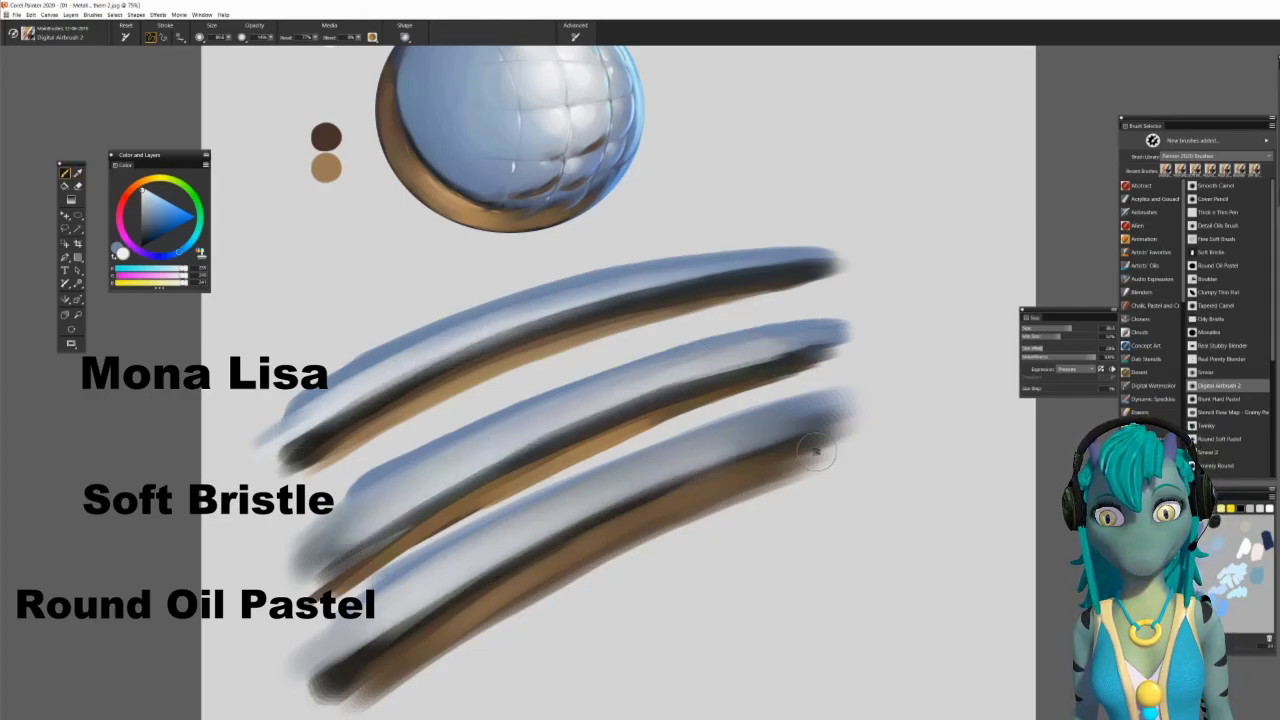
pyautogui.click(1220, 344)
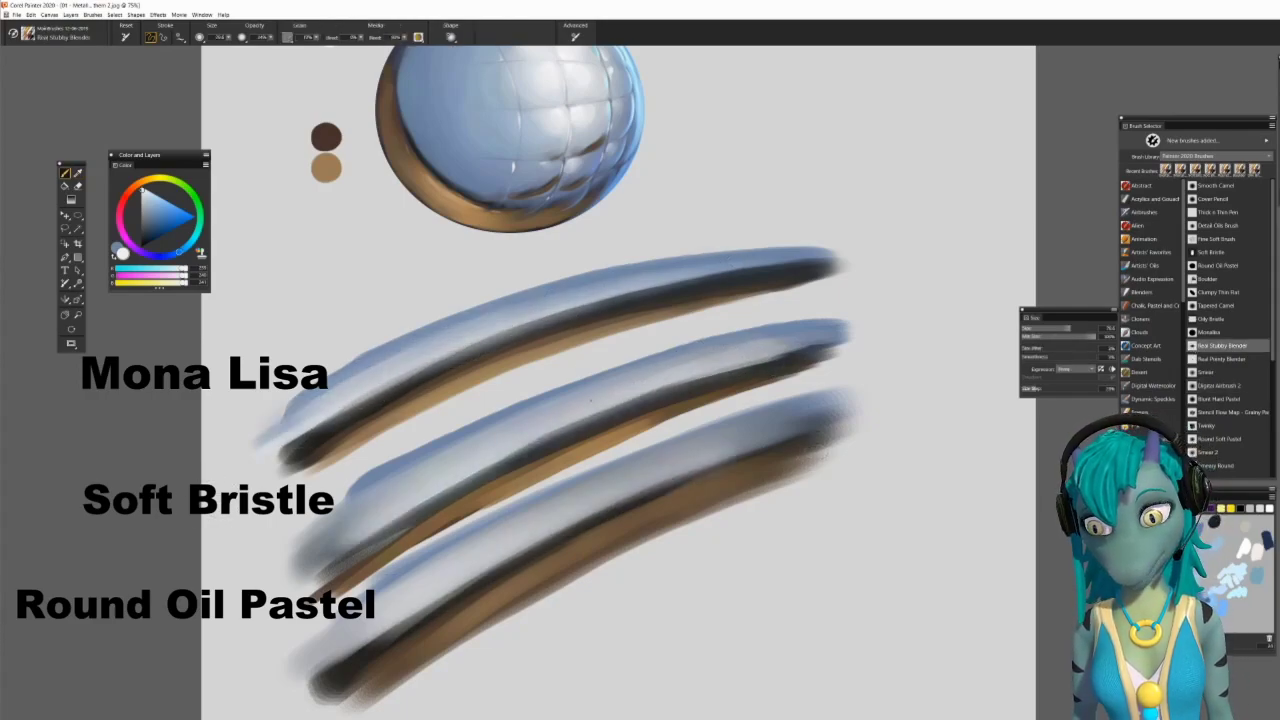